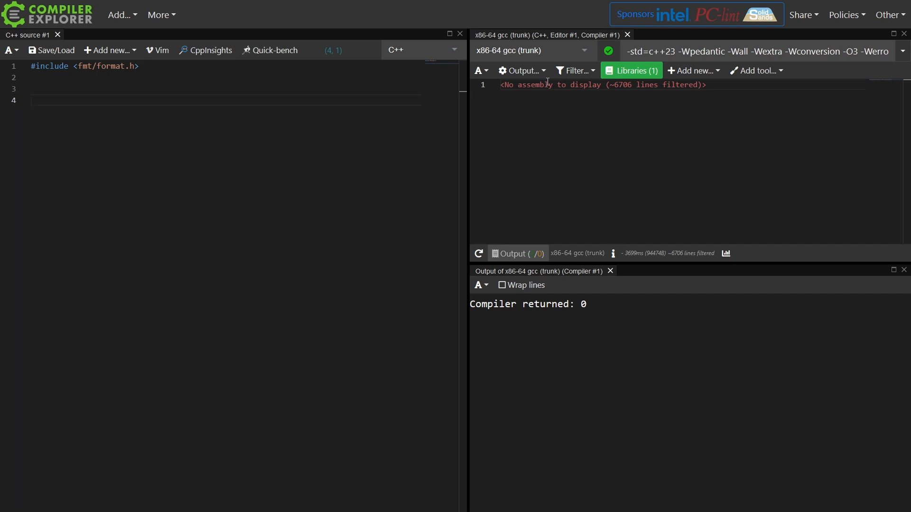
# Write template do_work returning 42 for integral Param else 4.2, and main returning do_work(5).
pyautogui.write('template')
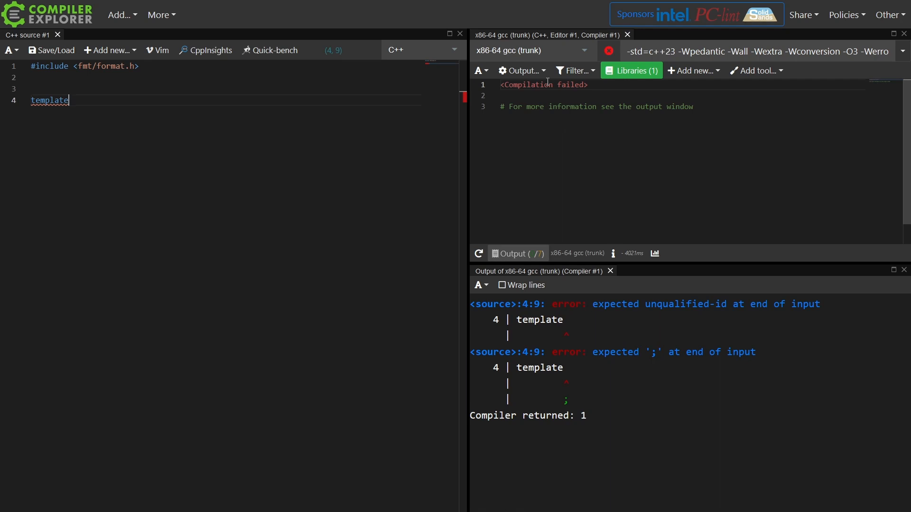
pyautogui.write('<typename Param>')
pyautogui.write('auto do_work(Param p')
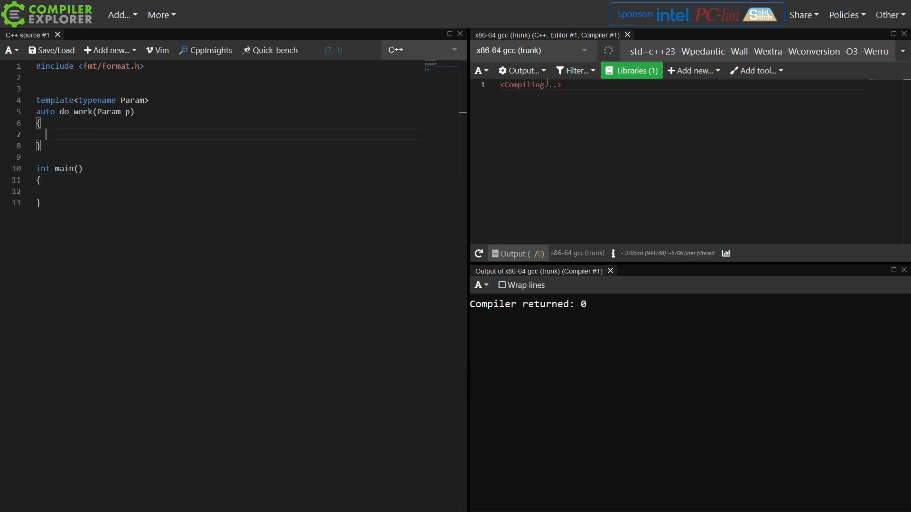
pyautogui.write('if (std::is_integral_v<Param>) {')
pyautogui.click(229, 191)
pyautogui.write('re')
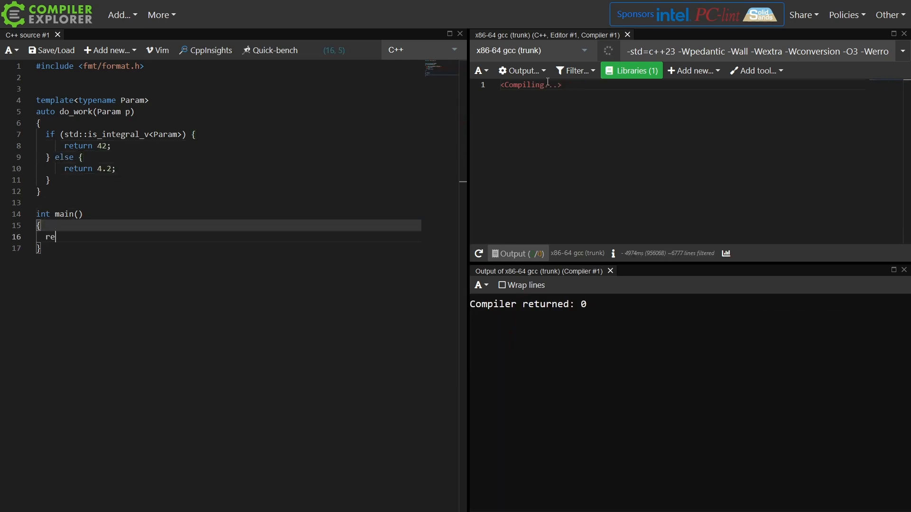
pyautogui.write('turn do_work(5);')
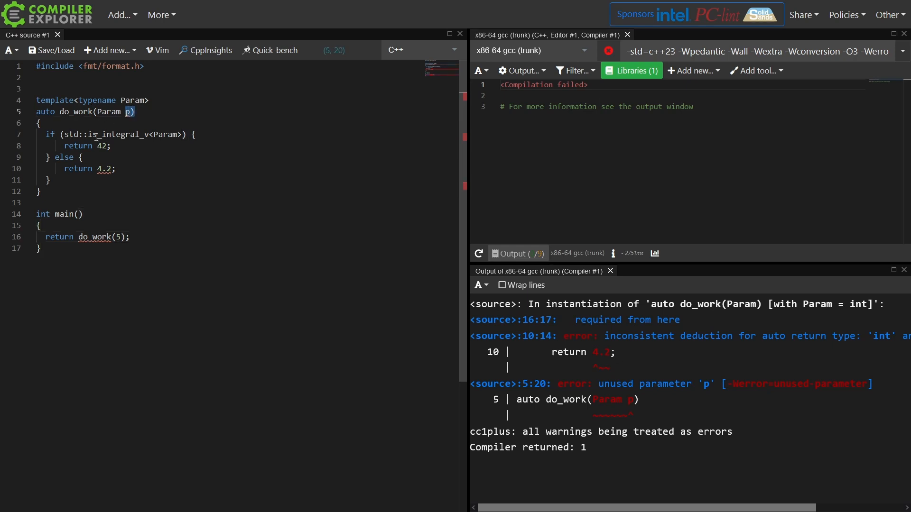
pyautogui.doubleClick(117, 135)
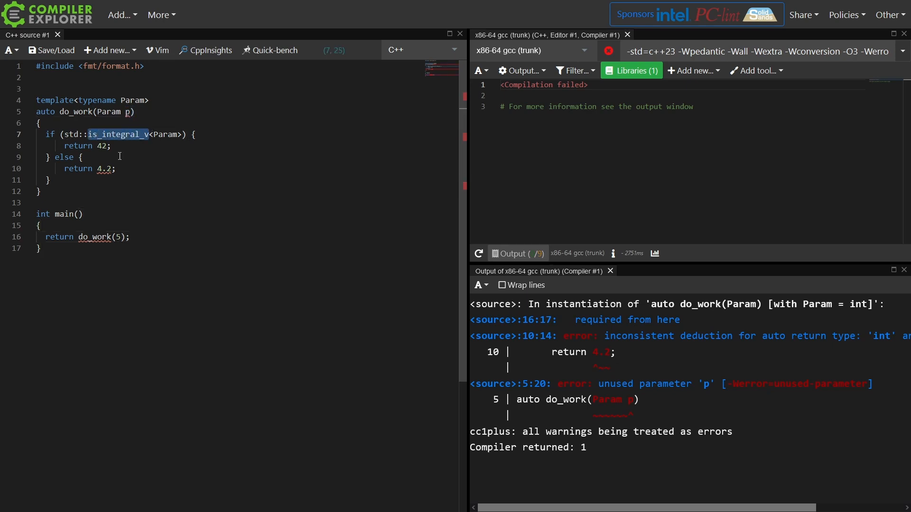
pyautogui.click(110, 175)
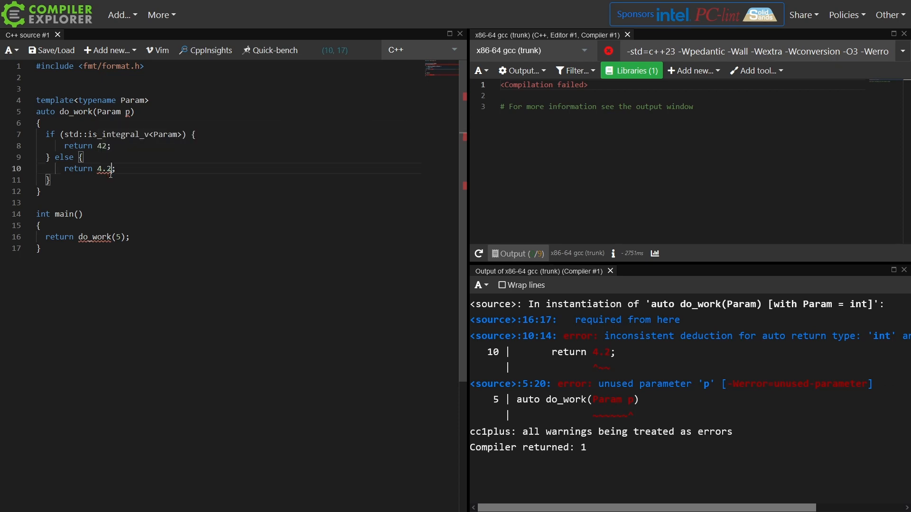
pyautogui.doubleClick(103, 169)
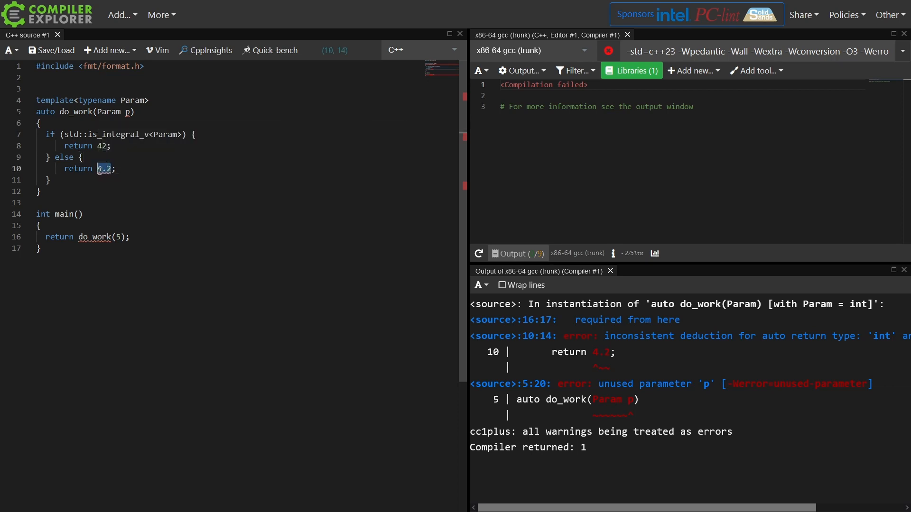
pyautogui.moveTo(309, 314)
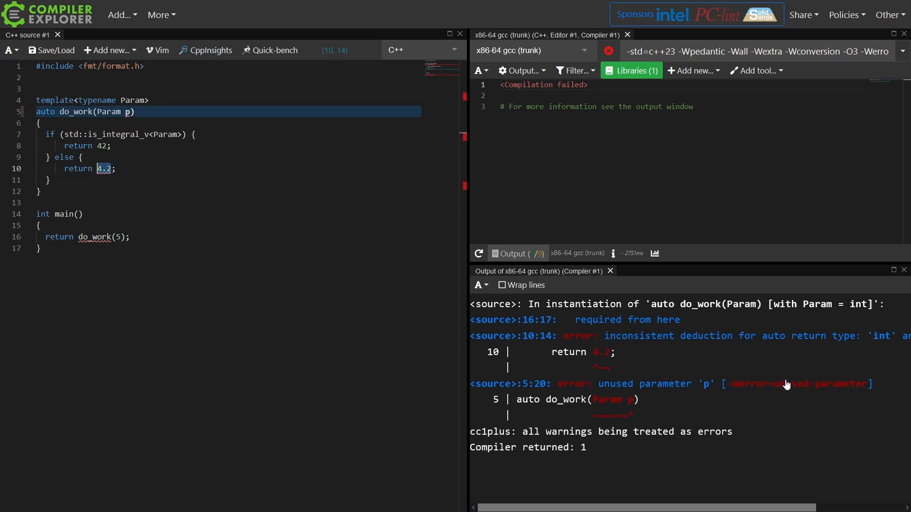
pyautogui.hscroll(3)
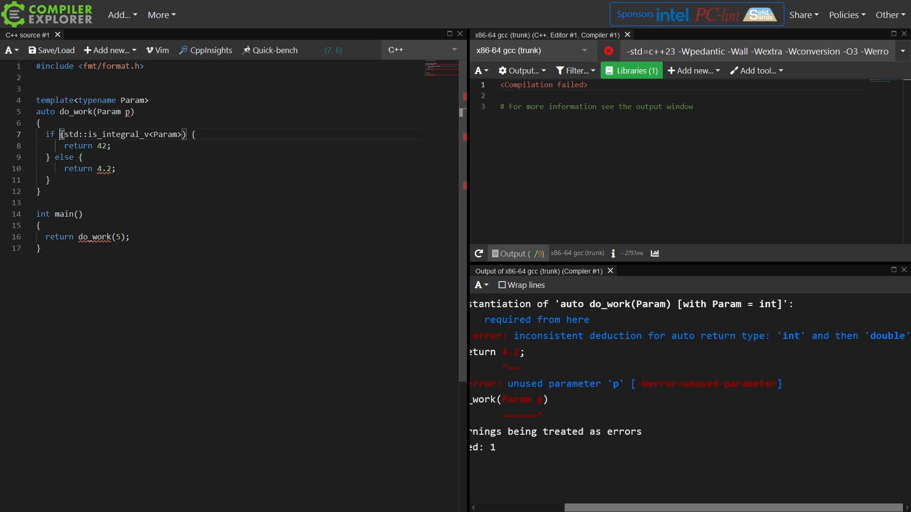
# Make the integral check 'if constexpr' and append '+ p' to both return statements.
pyautogui.write('con')
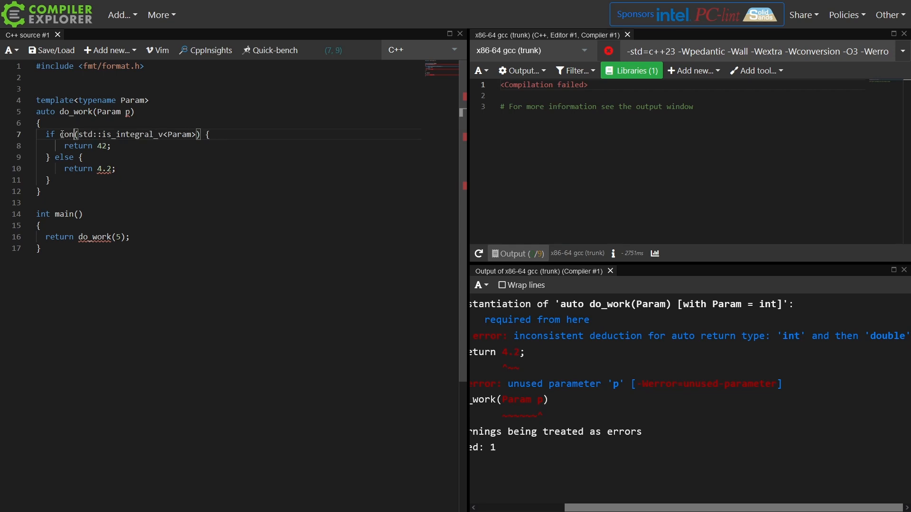
pyautogui.write('st')
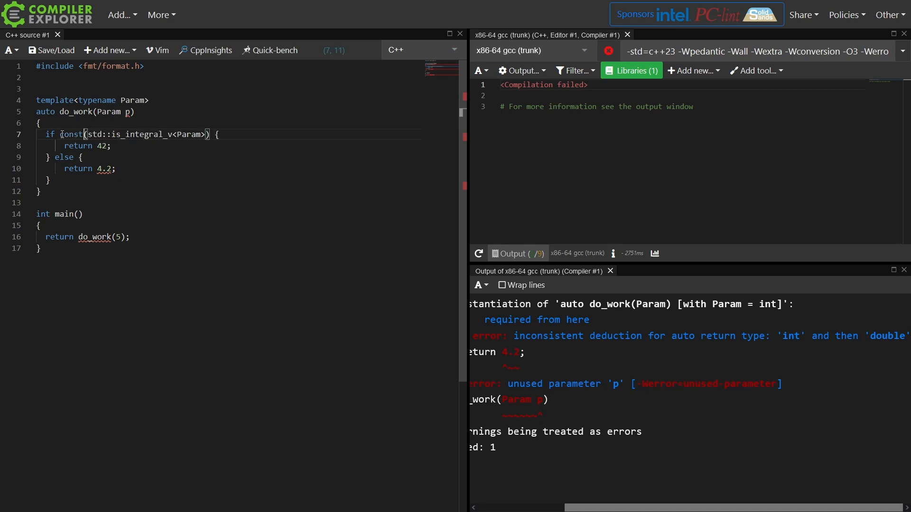
pyautogui.write('expr')
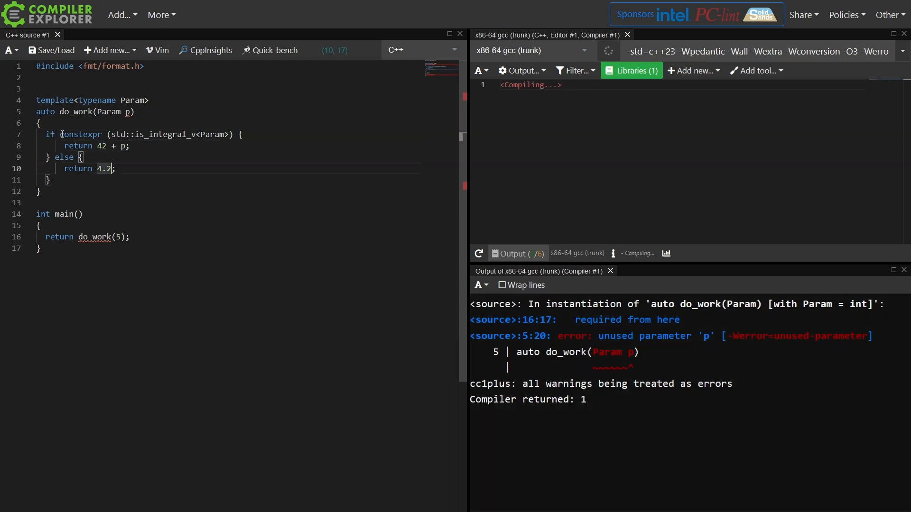
pyautogui.write('+ p')
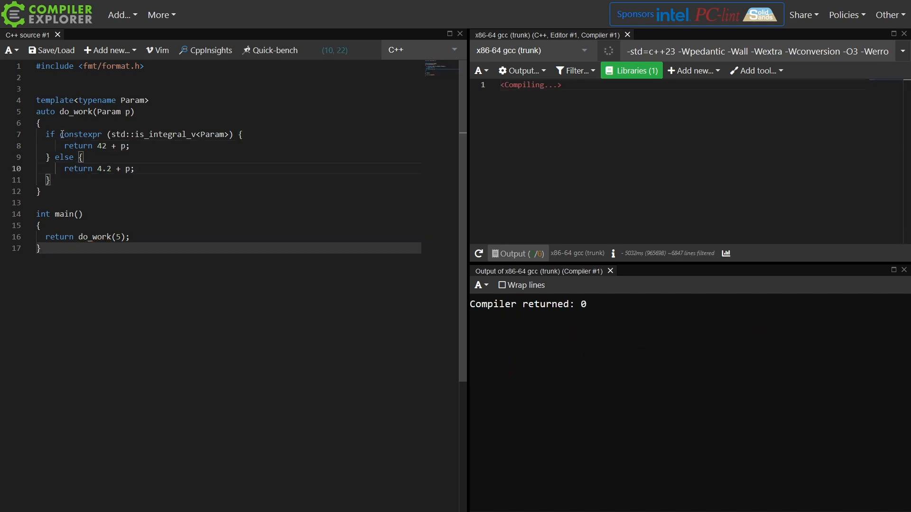
# Add the undeclared name '+ blaser' to the else return to break compilation.
pyautogui.write('+ blase')
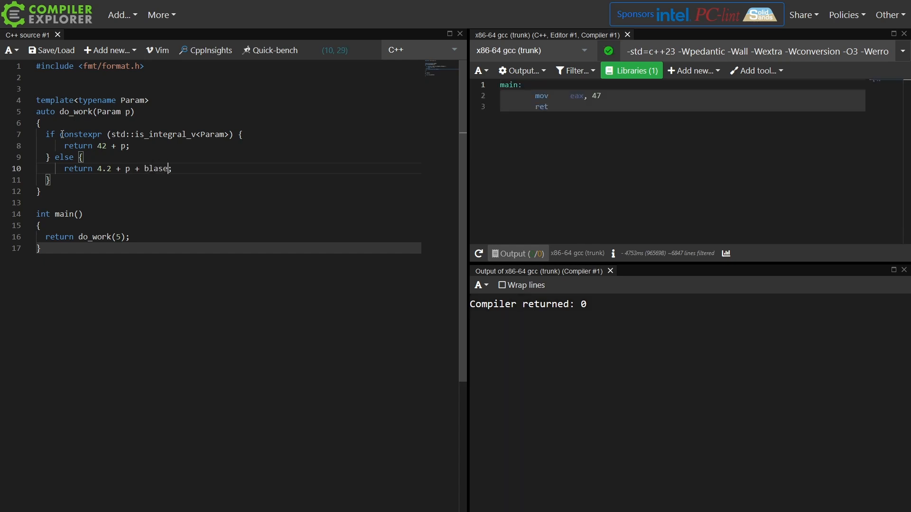
pyautogui.write('r')
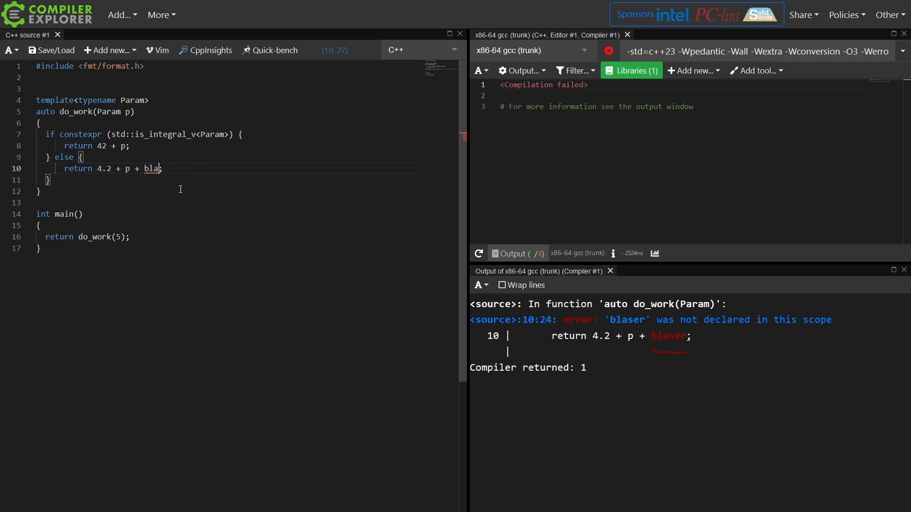
# Remove 'blaser' and call do_work(3.8) instead of do_work(5), triggering a double-to-int conversion error.
pyautogui.press('Backspace')
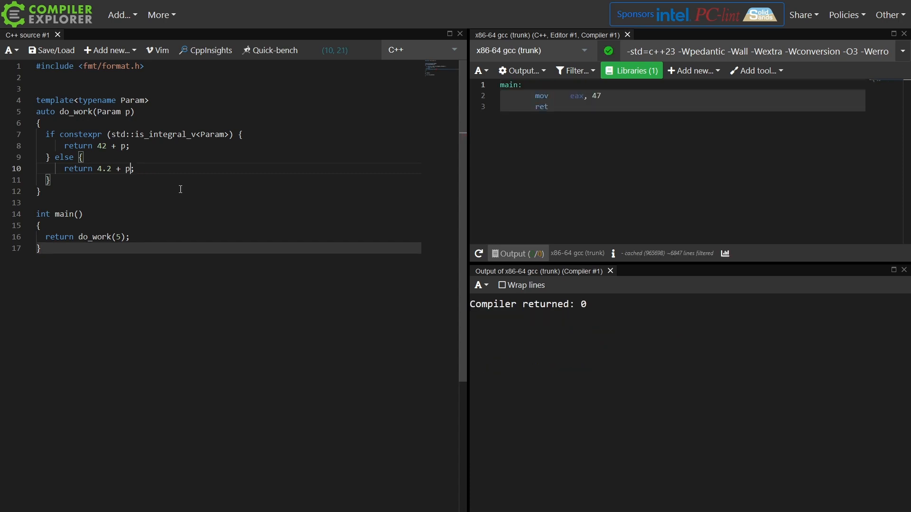
pyautogui.moveTo(101, 157)
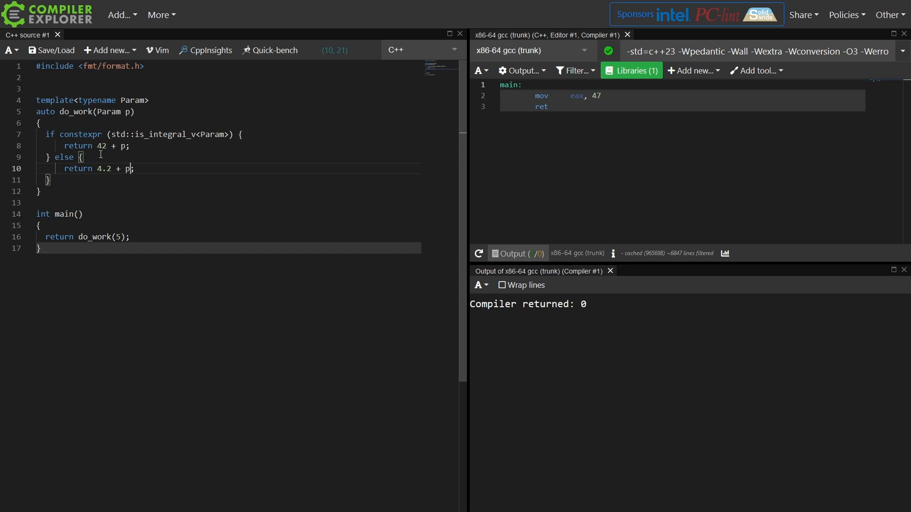
pyautogui.click(116, 237)
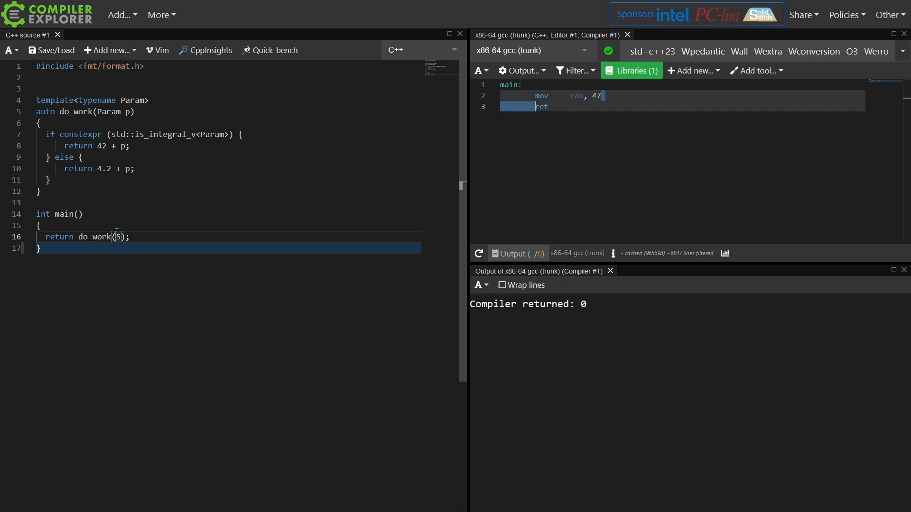
pyautogui.press('Backspace')
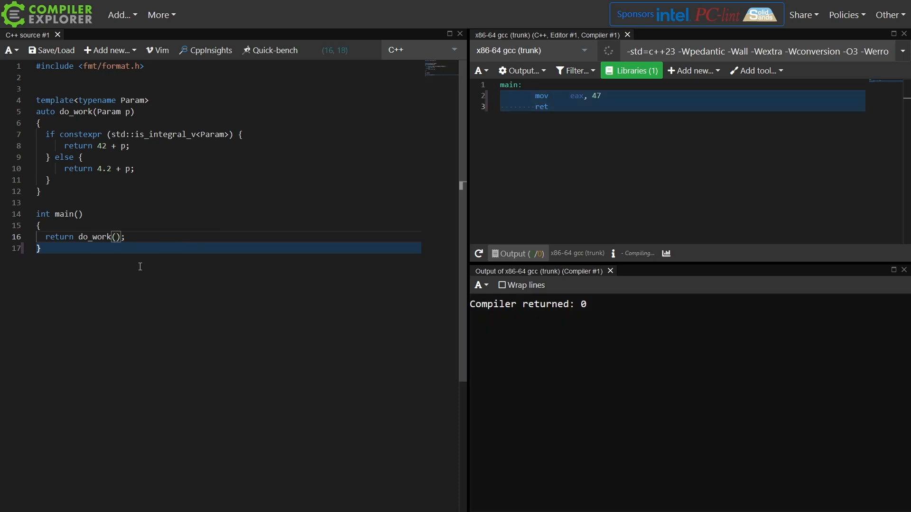
pyautogui.write('3.8')
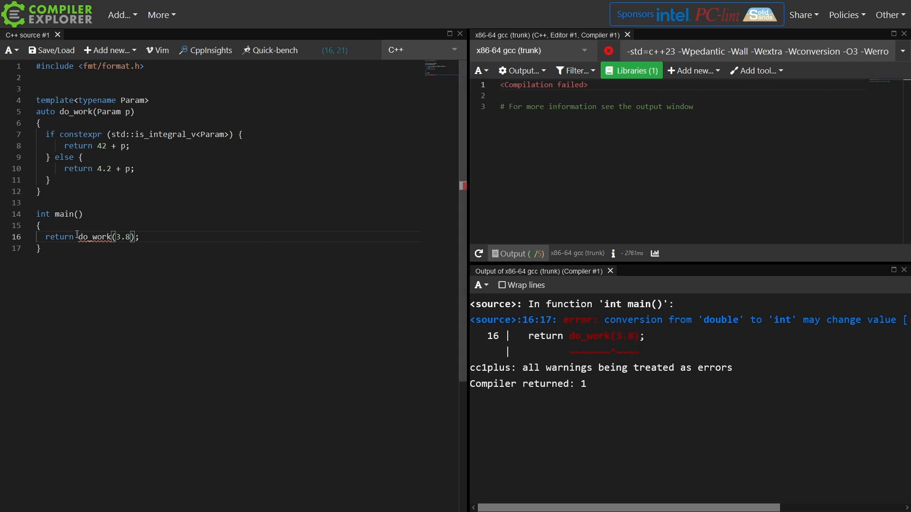
# Wrap the call in static_cast<int>(...) and comment that if constexpr makes compile-time choices.
pyautogui.write('static')
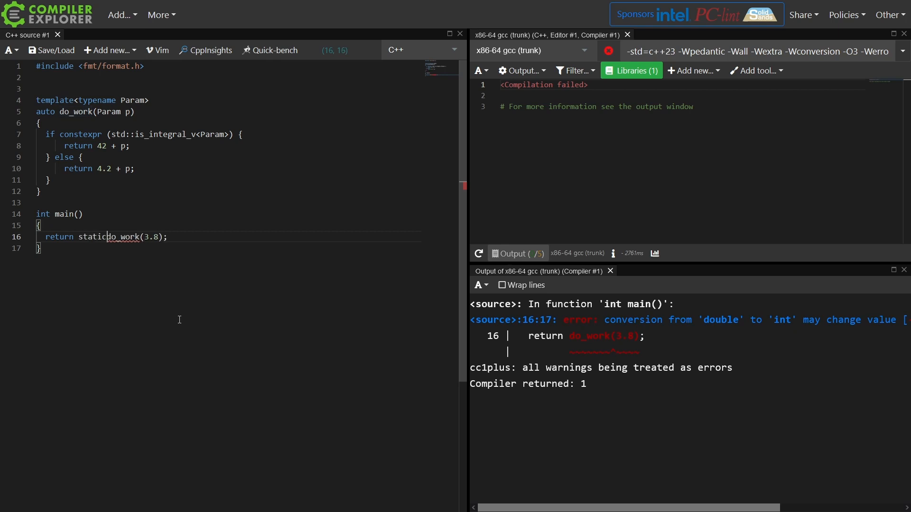
pyautogui.write('_cast<int>(')
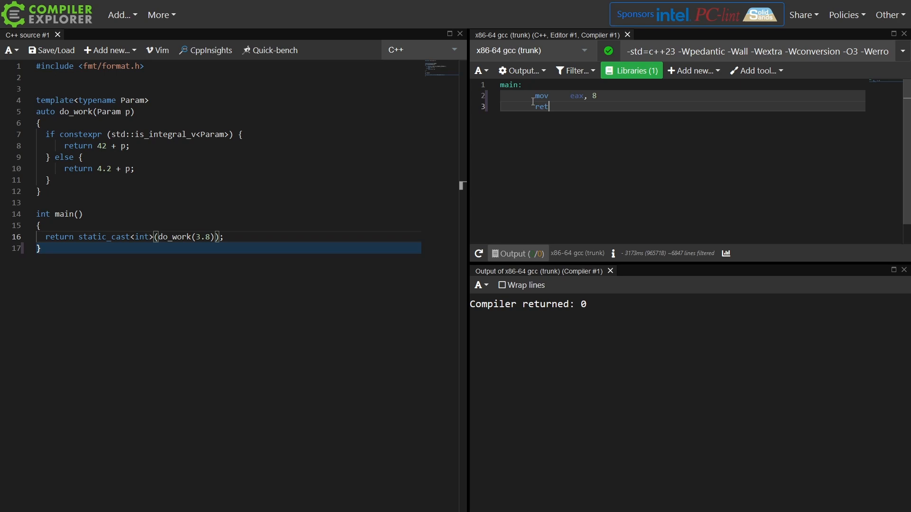
pyautogui.moveTo(535, 95); pyautogui.dragTo(549, 108)
pyautogui.write('// if constexpr is used to make a compile-time choice,')
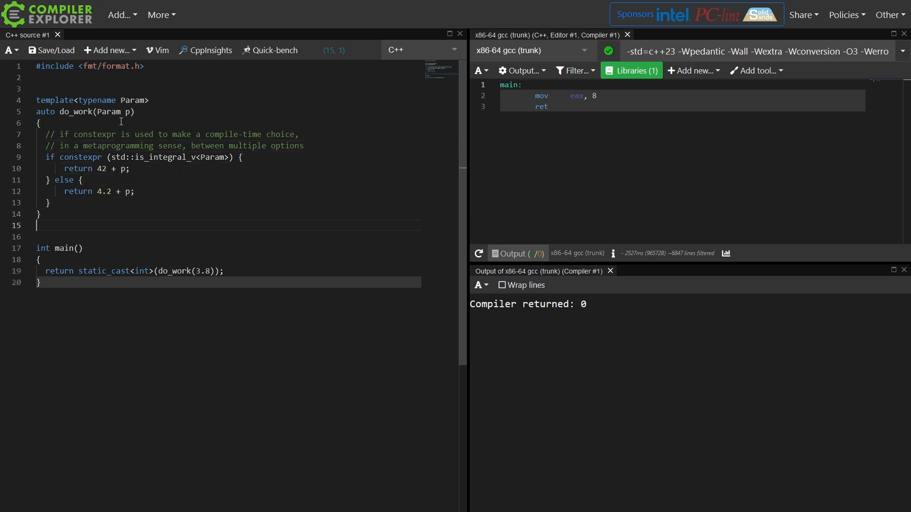
# Add '// added in C++17', rename to do_work_if_constexpr, and start do_work_is_constant_evaluated using std::is_constant_evaluated().
pyautogui.press('Enter')
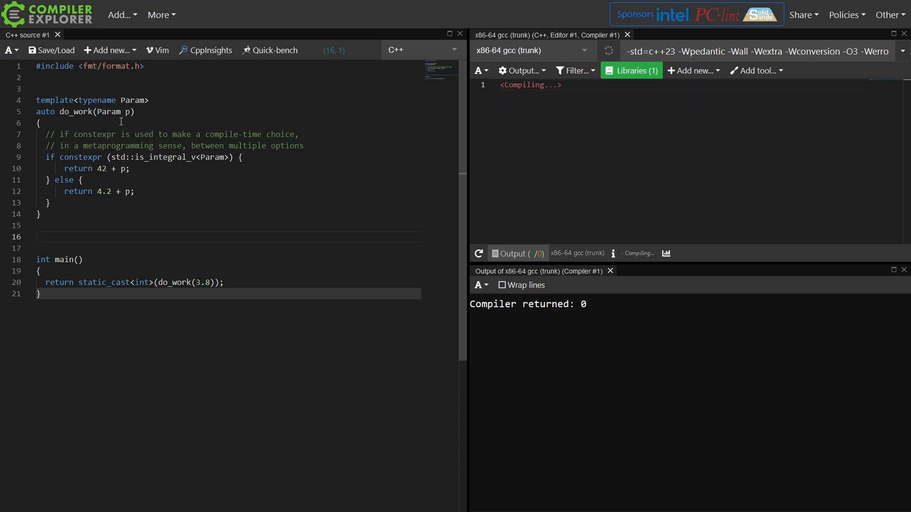
pyautogui.write('// added in C++17')
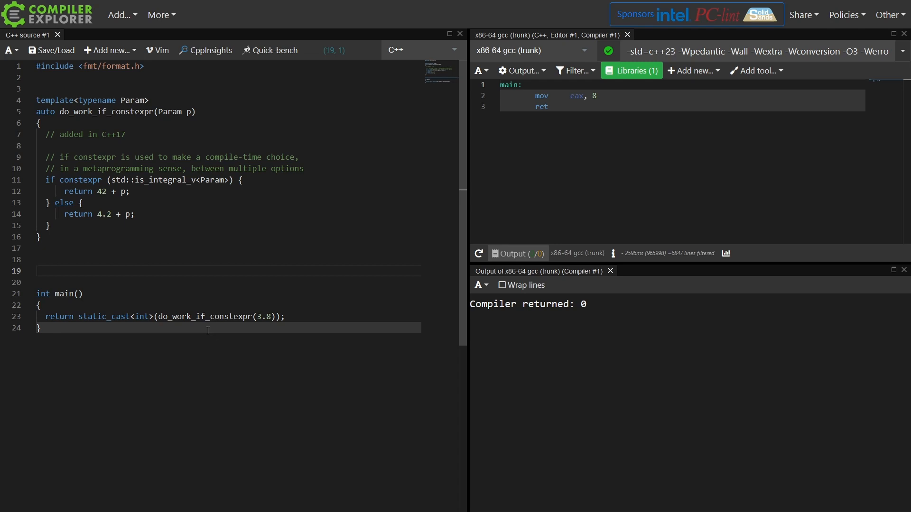
pyautogui.write('void do_work_is_constea')
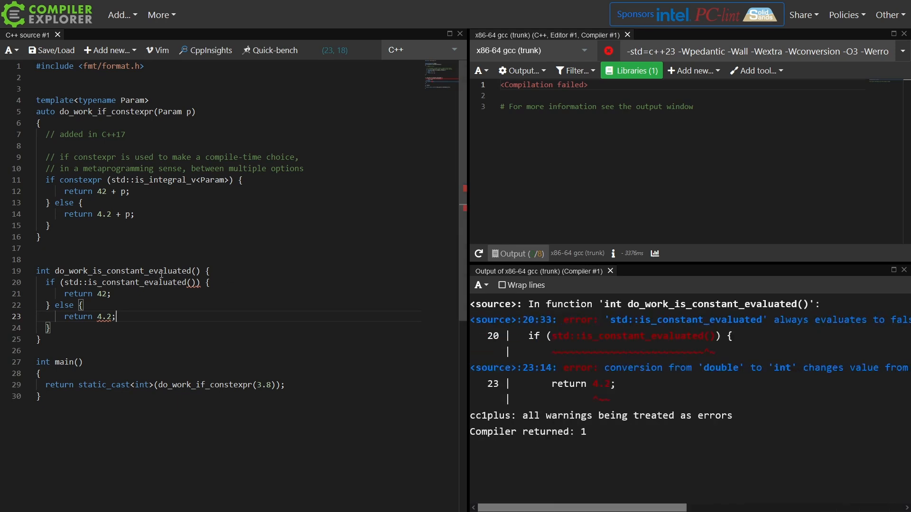
# Make both functions constexpr auto, with do_work_is_constant_evaluated returning 42 or 43.
pyautogui.write('constexpr')
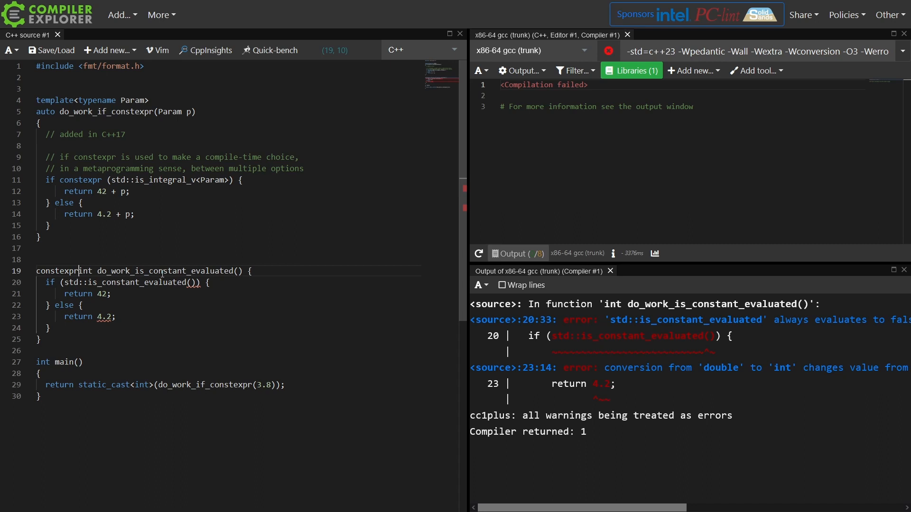
pyautogui.write('int')
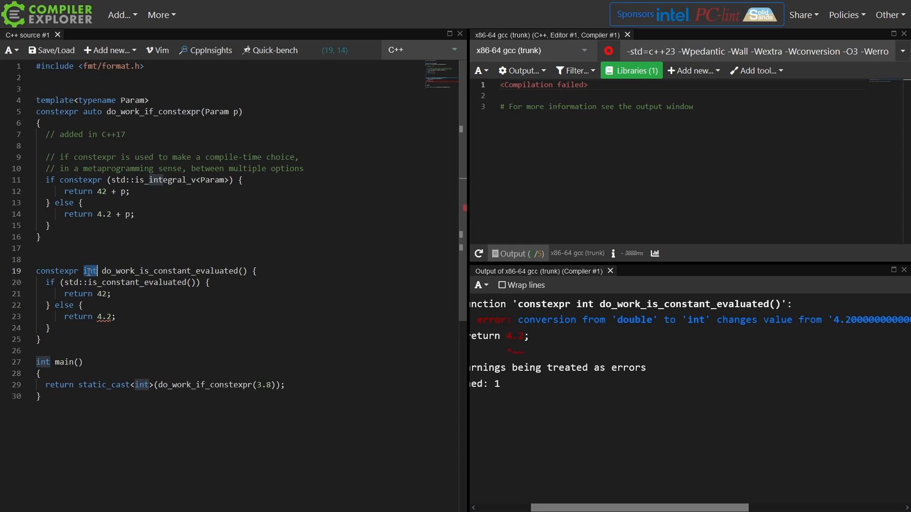
pyautogui.write('auto')
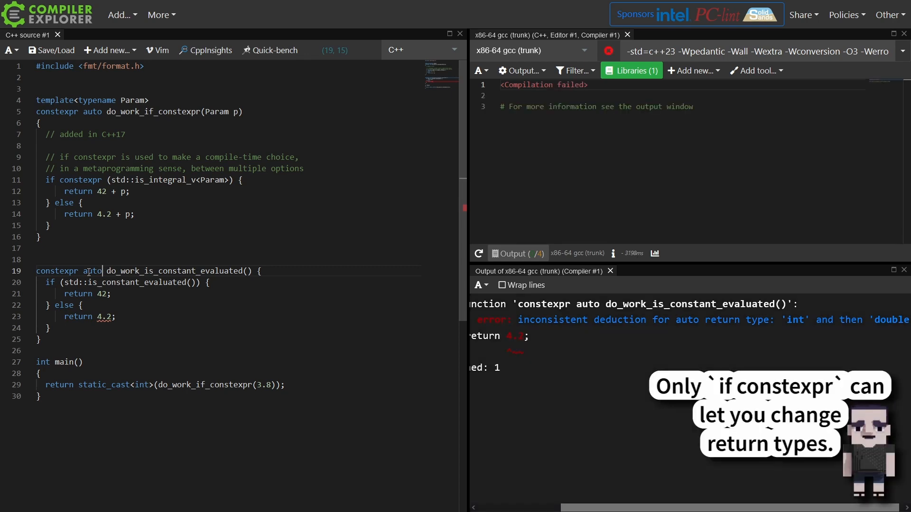
pyautogui.write('43')
pyautogui.write('return do')
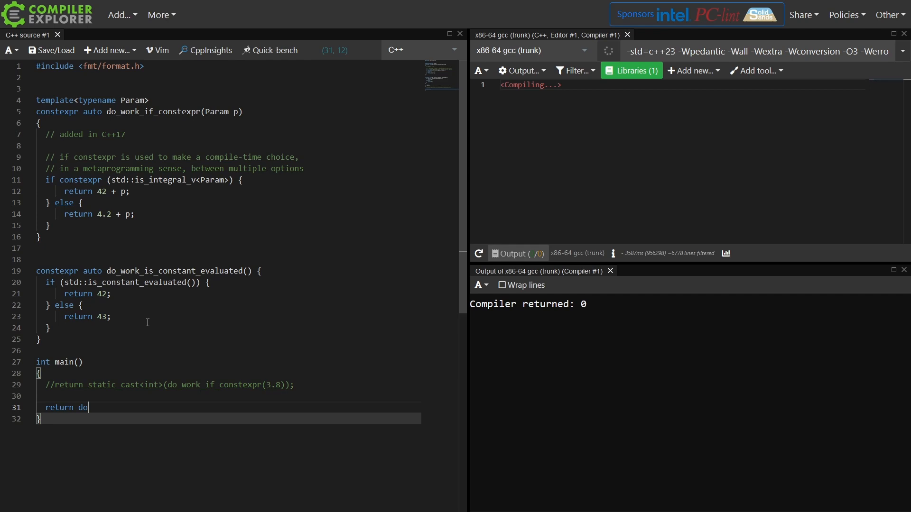
pyautogui.write('_work_is_constant_evaluated();')
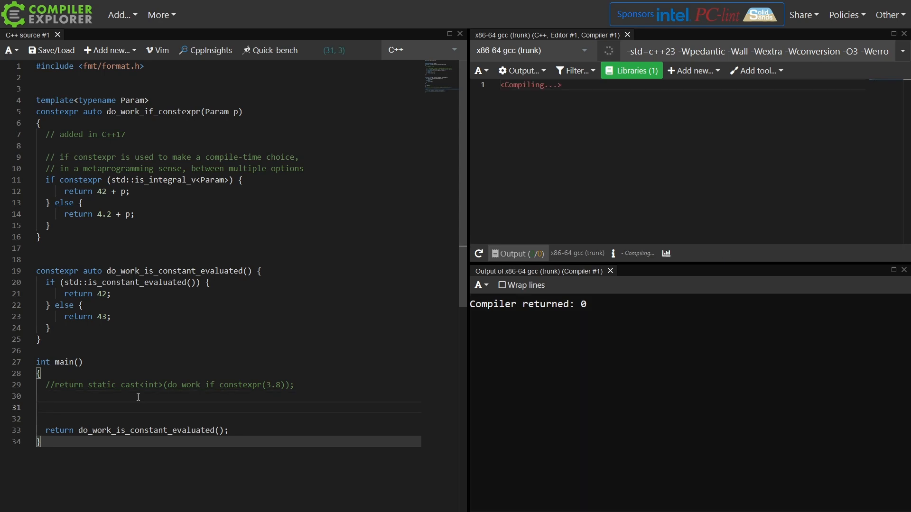
# In main store do_work_is_constant_evaluated() in const auto a and constexpr auto b, returning a.
pyautogui.write('const auto a = do_work_is_constant_evaluated();')
pyautogui.click(229, 419)
pyautogui.write('[[maybe_unused]] constexpr auto b = do_work_is_constant_evaluated();')
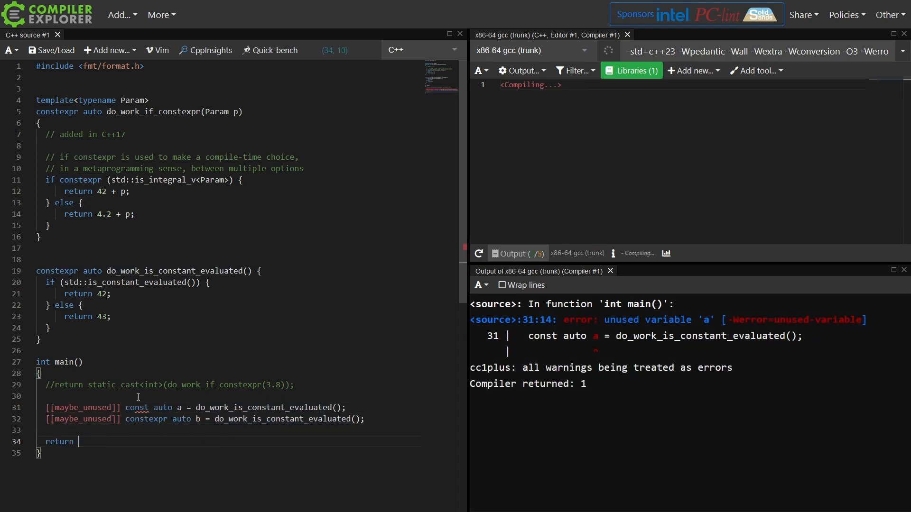
pyautogui.write('a;')
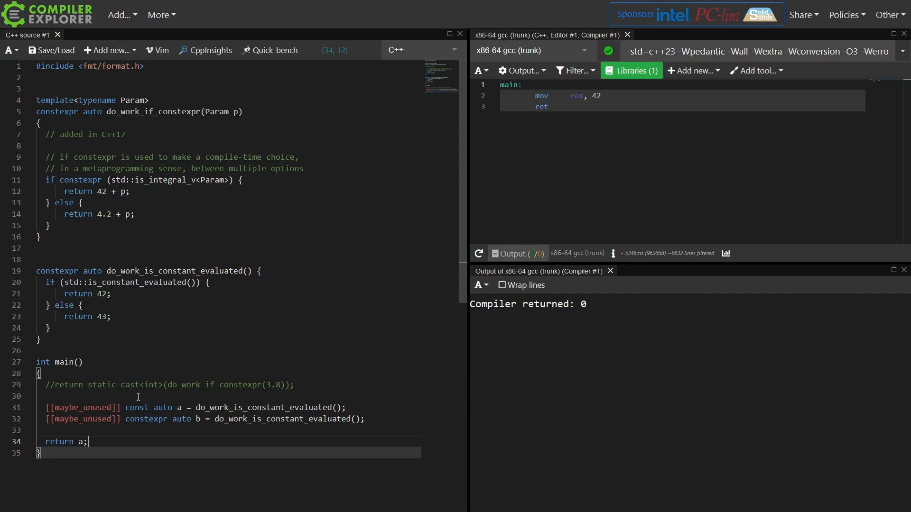
# Change the function's return type to double and main's return to static_cast<int>(a), checking gcc emits 43.
pyautogui.click(120, 408)
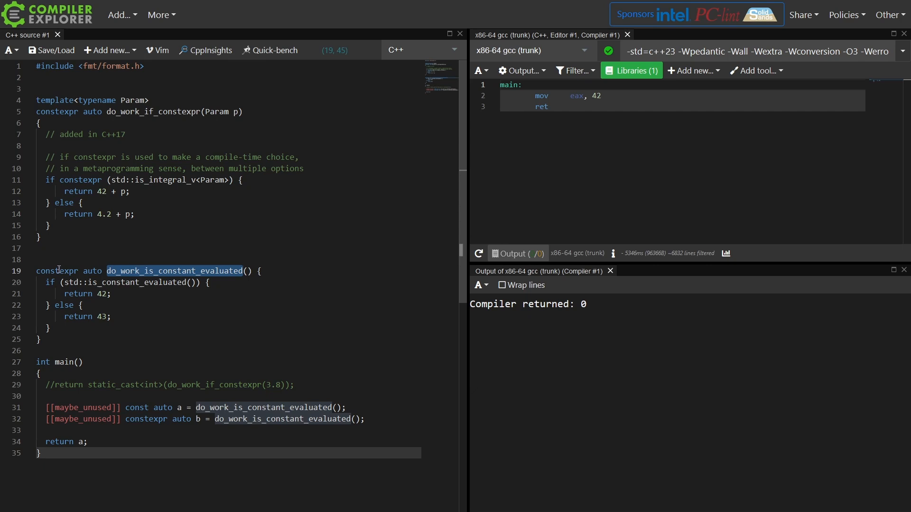
pyautogui.doubleClick(57, 272)
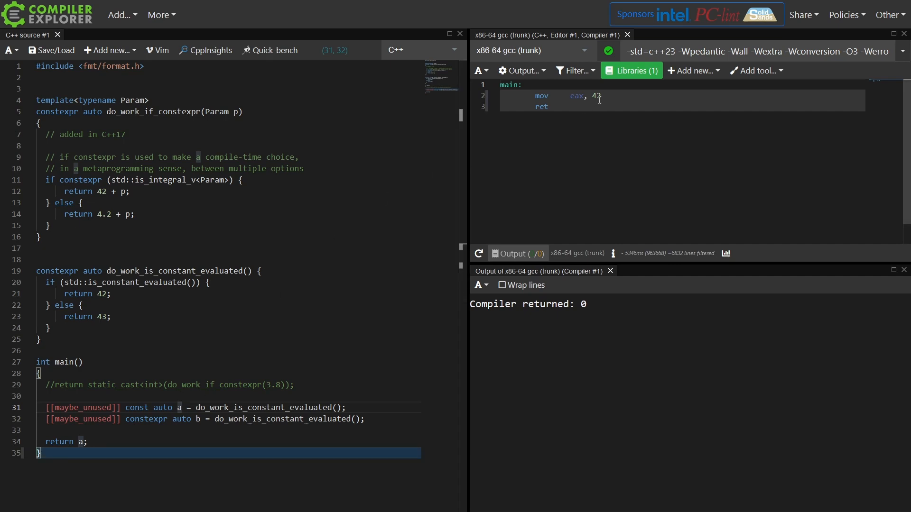
pyautogui.moveTo(106, 375)
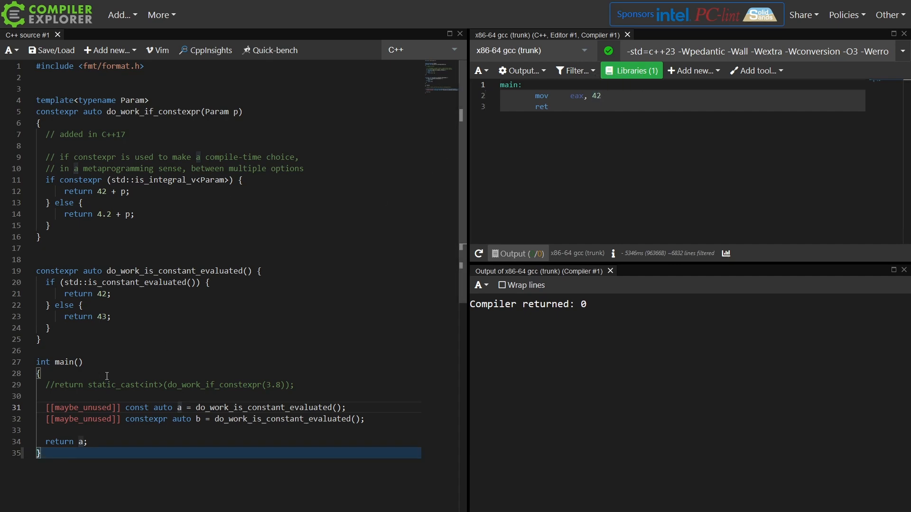
pyautogui.click(179, 408)
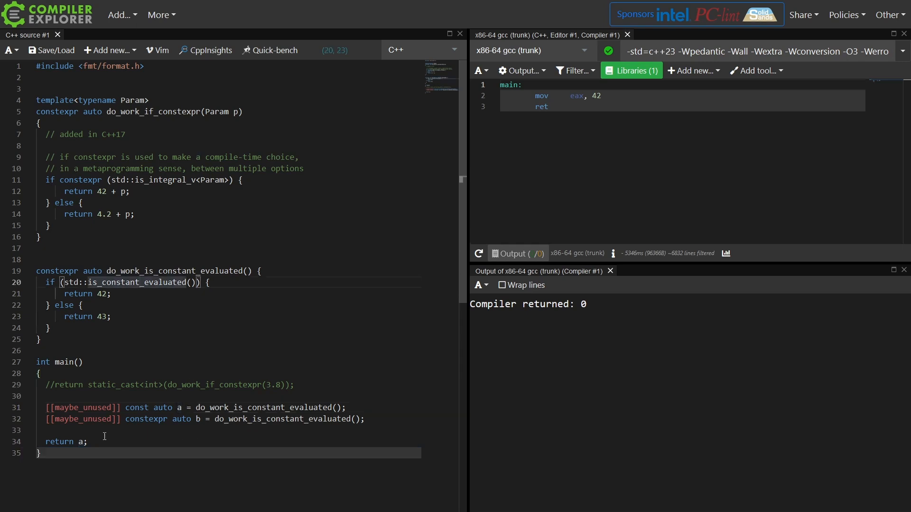
pyautogui.write('b')
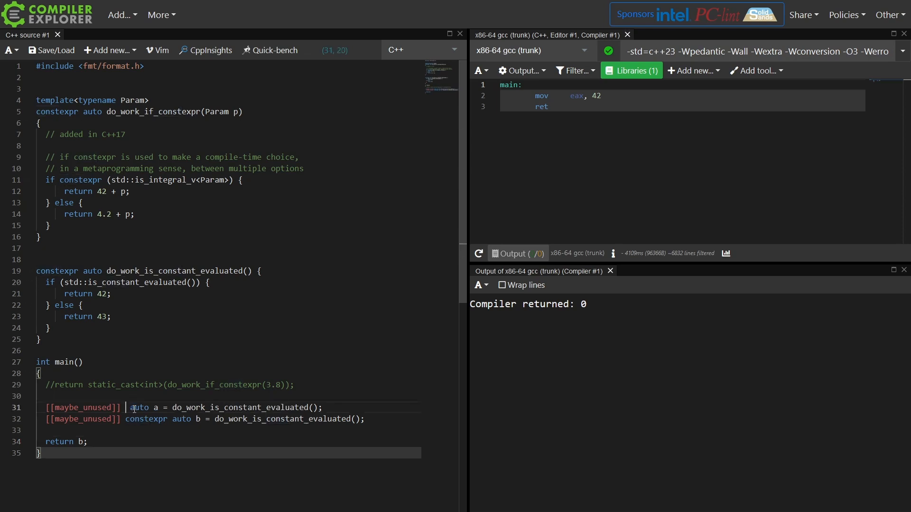
pyautogui.write('a')
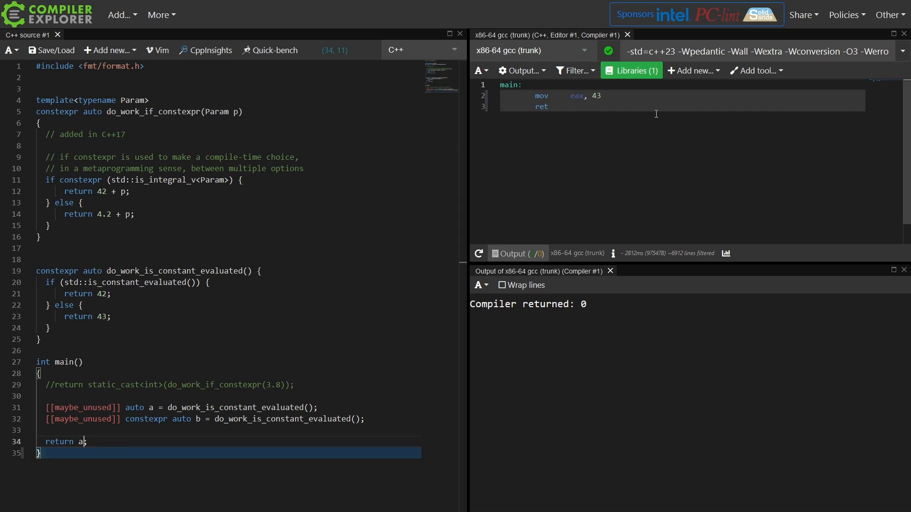
pyautogui.moveTo(125, 300)
pyautogui.write(' const')
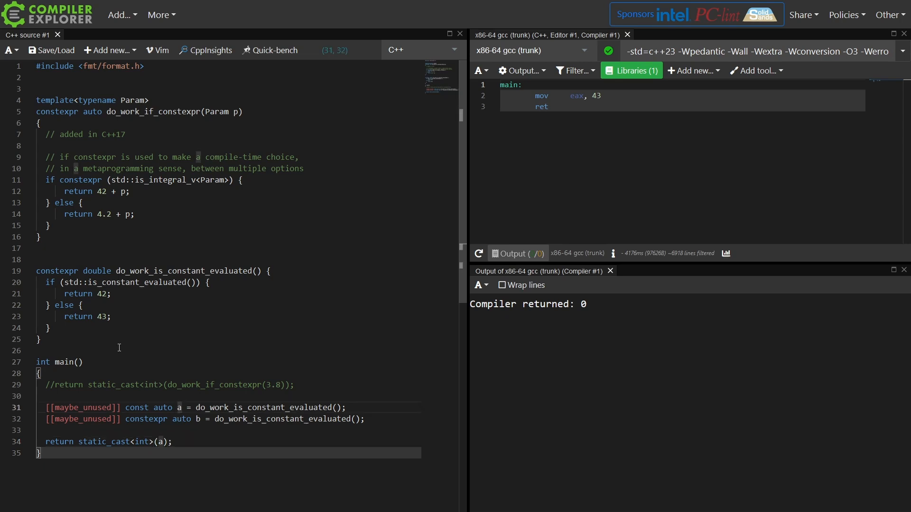
pyautogui.doubleClick(136, 282)
pyautogui.write('int')
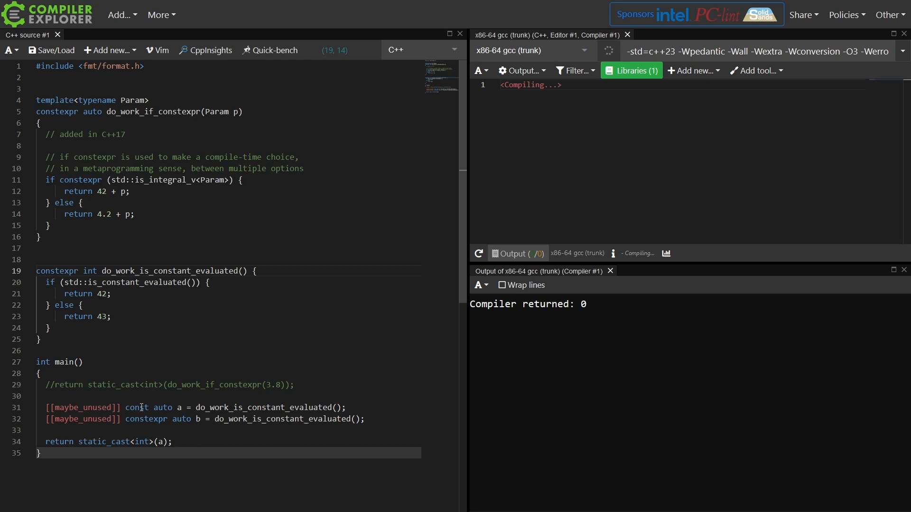
# Return int again and add '// core constant expressions getting in the way of our example!' above main's variables.
pyautogui.write('// core constan')
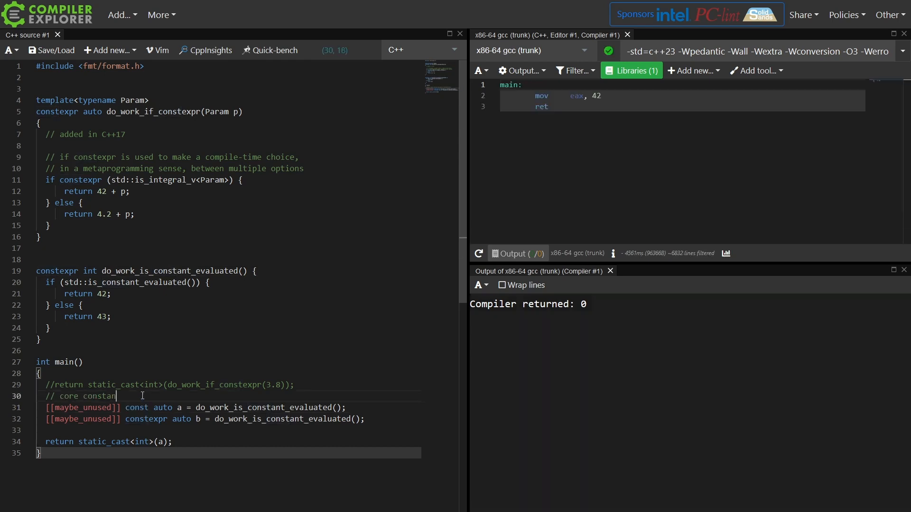
pyautogui.write('expressions getting in the way of our example!')
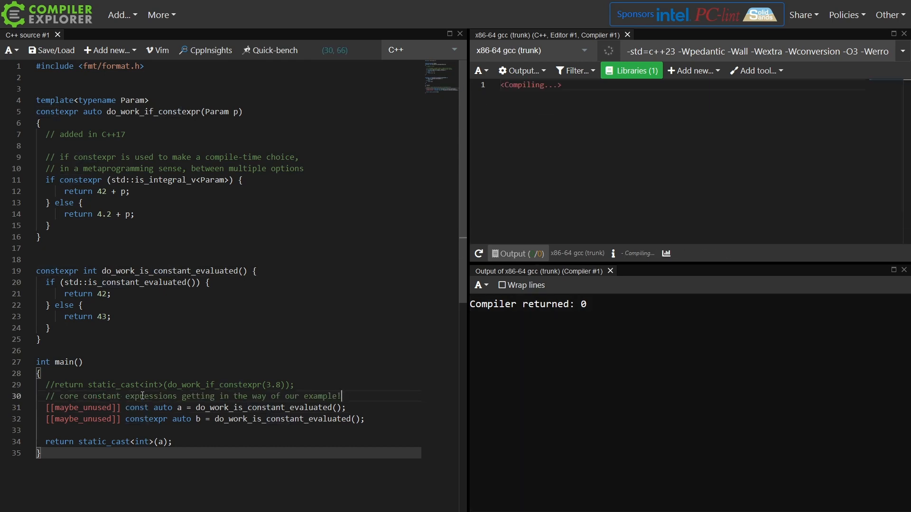
pyautogui.press('Enter')
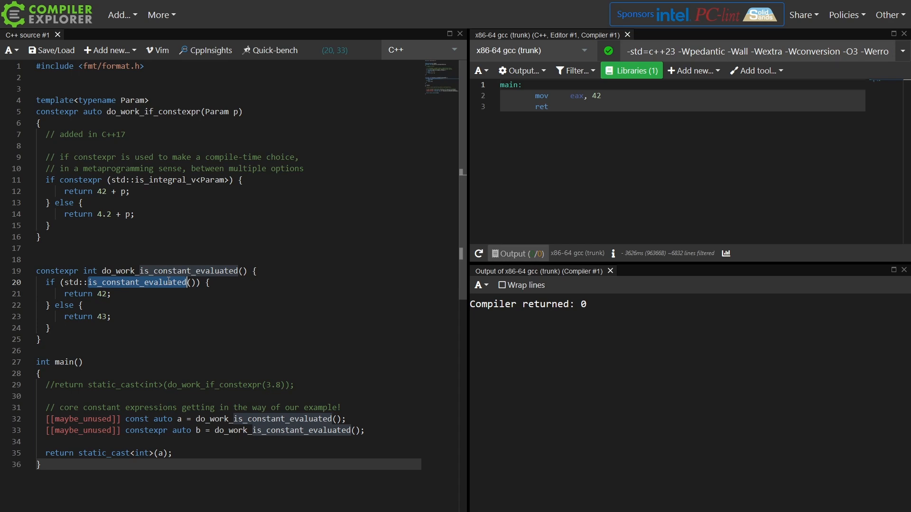
# Comment both branches (slower compile-time choice vs runtime) and note '// this is technically a runtime check' above the if.
pyautogui.write('//')
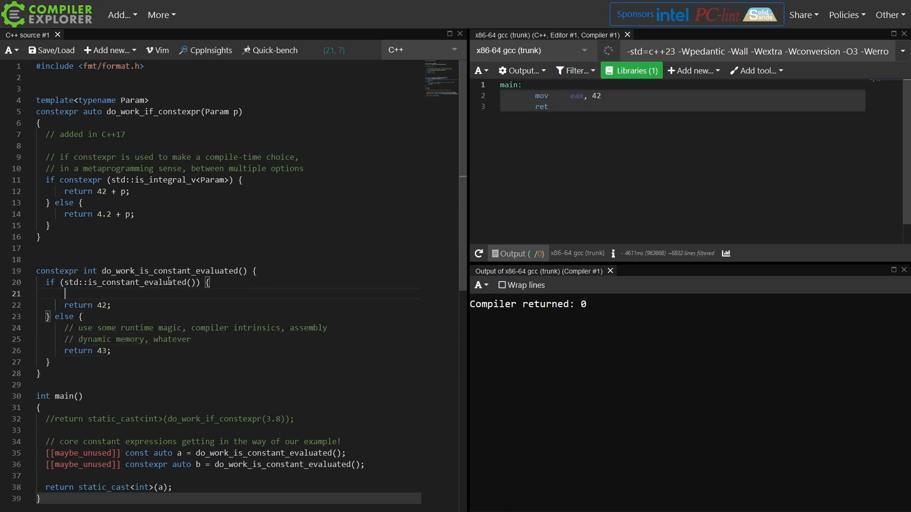
pyautogui.write("// do the slower compile-time choice because that's what we")
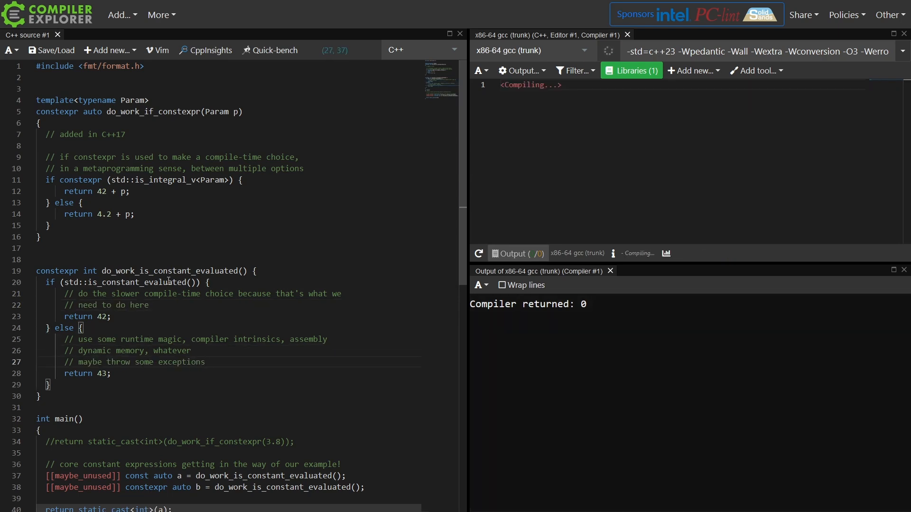
pyautogui.click(148, 306)
pyautogui.write('// this is technically a runtime check')
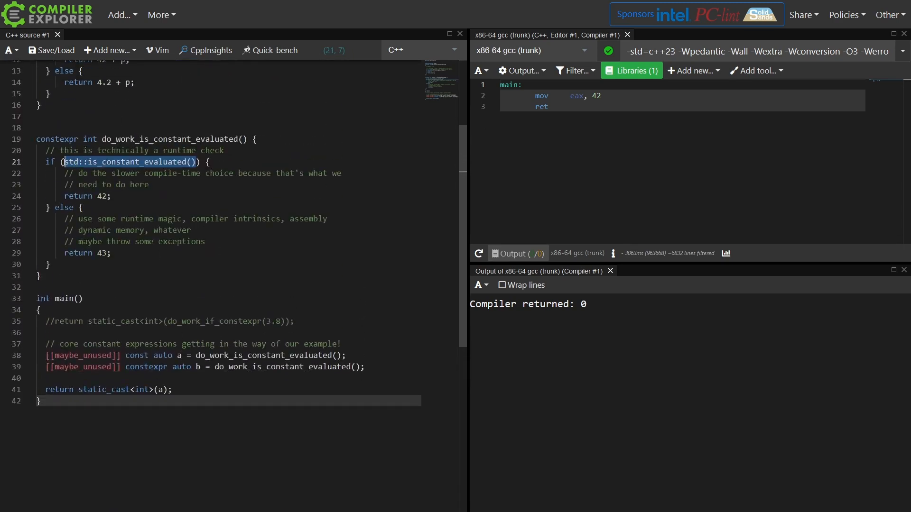
# Try 'if constexpr' on the is_constant_evaluated check, producing the always-true tautological-compare error.
pyautogui.write('constexpr')
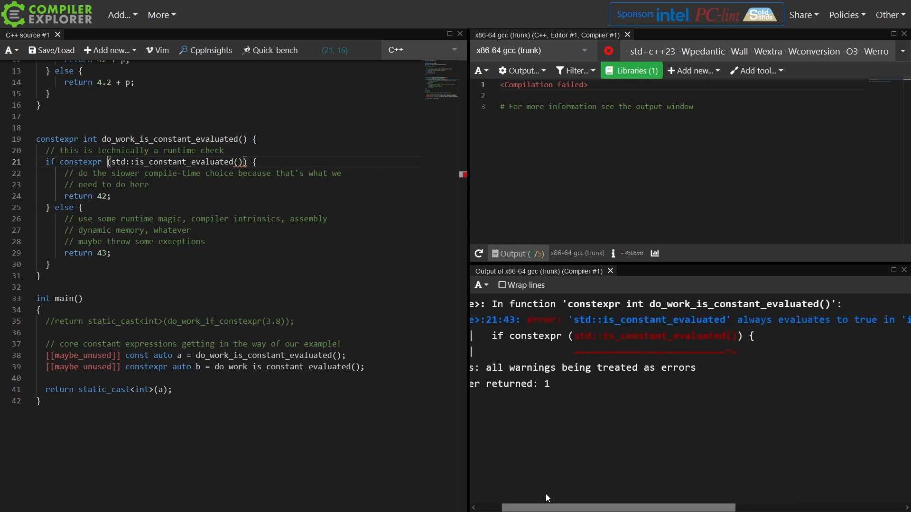
pyautogui.moveTo(627, 509)
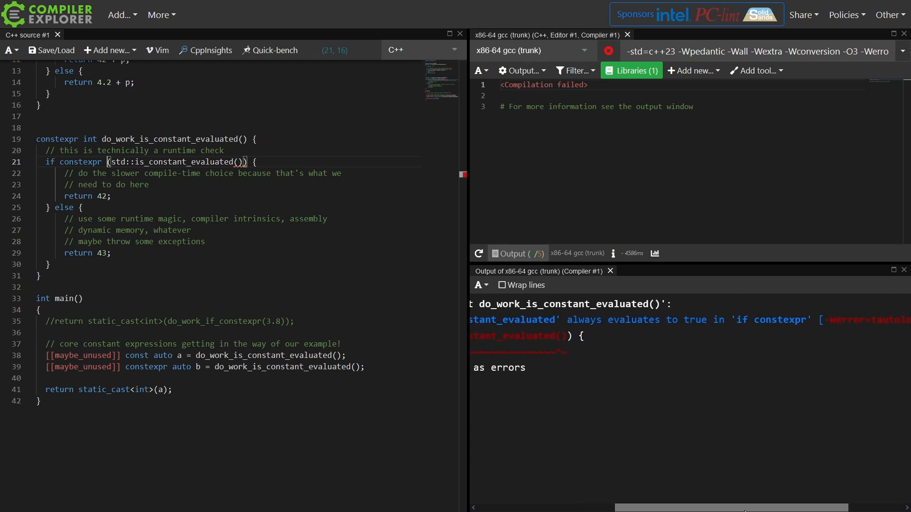
pyautogui.moveTo(359, 243)
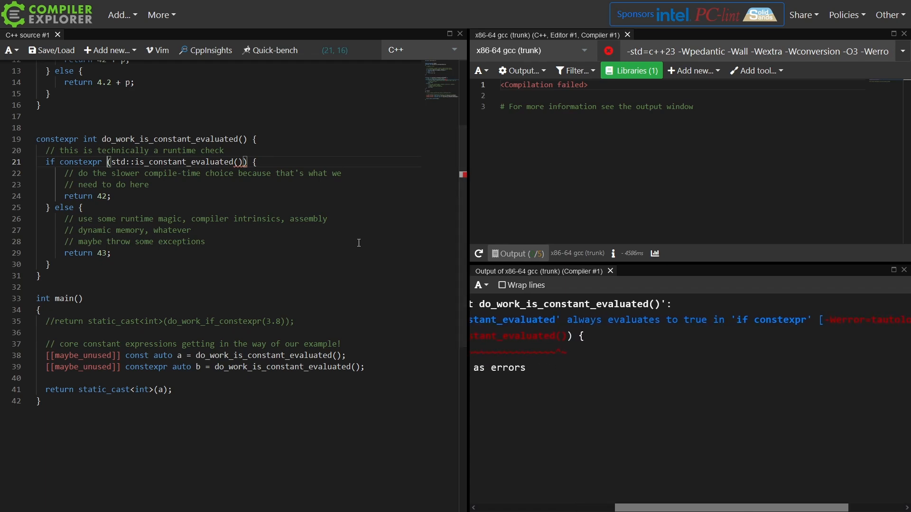
pyautogui.doubleClick(81, 163)
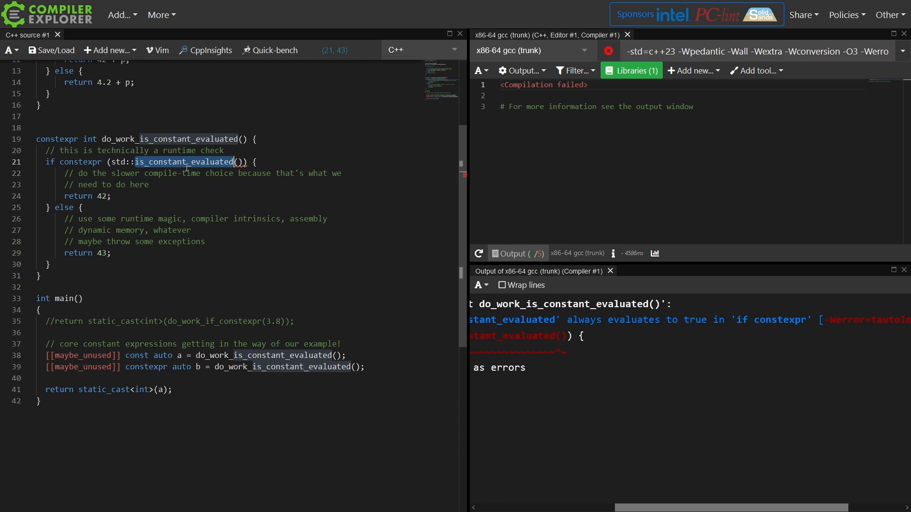
pyautogui.moveTo(121, 172)
pyautogui.write('double')
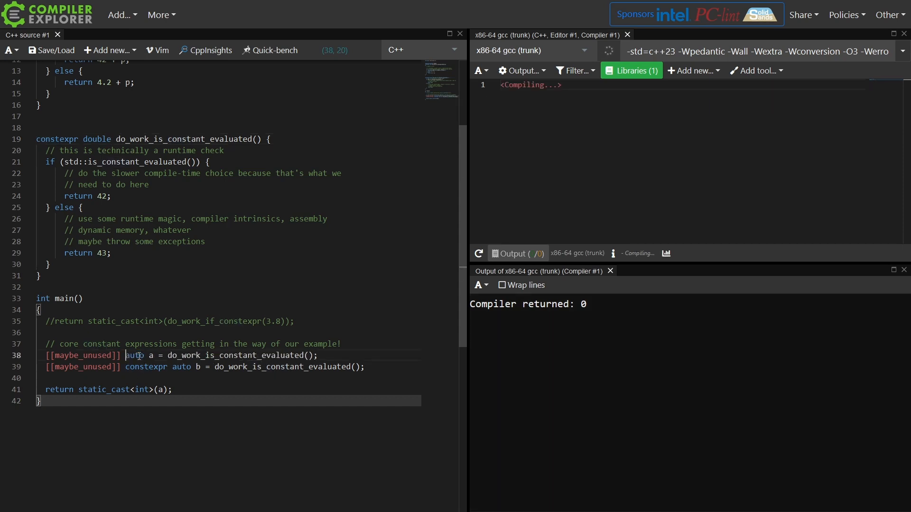
# Change the function's double return type to int.
pyautogui.doubleClick(96, 138)
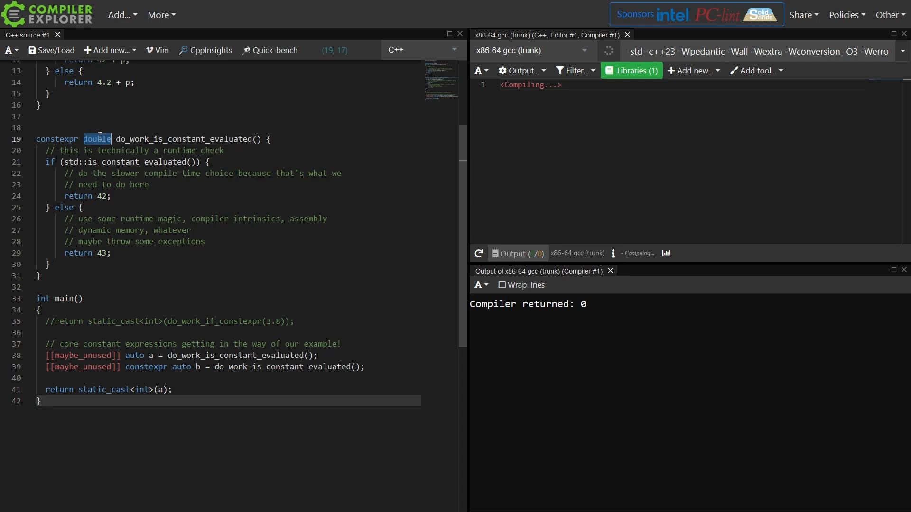
pyautogui.write('int')
pyautogui.write('if consteval {')
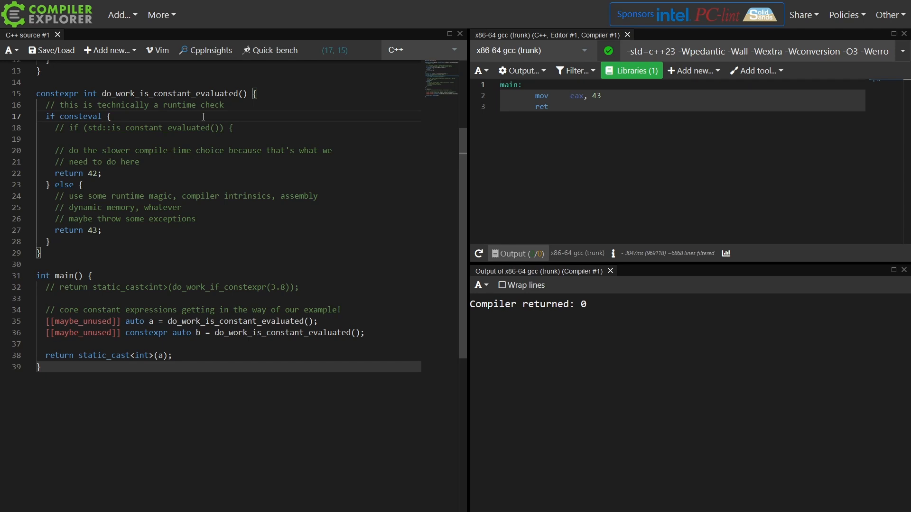
pyautogui.moveTo(163, 296)
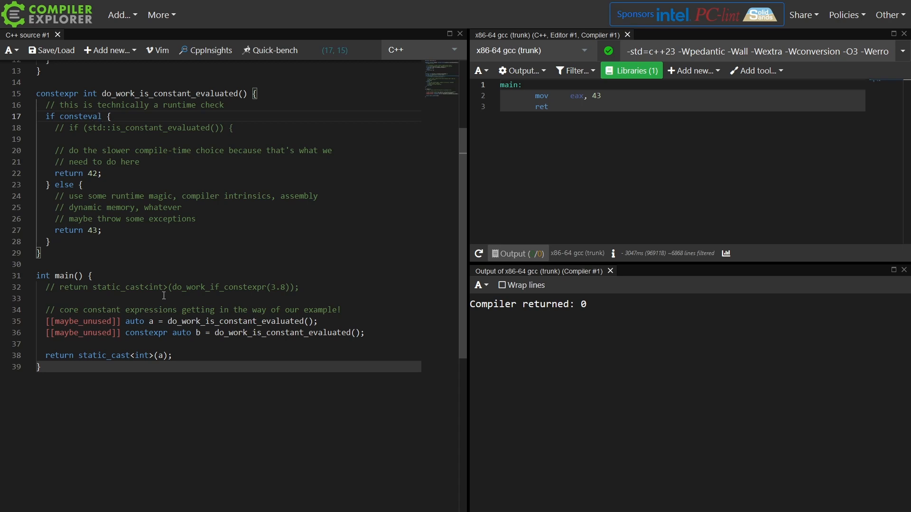
pyautogui.moveTo(152, 275)
pyautogui.write('b')
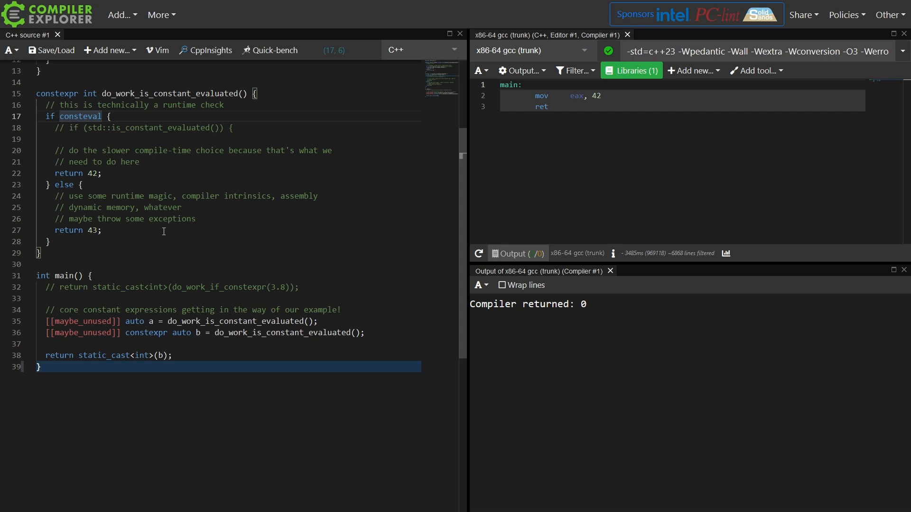
# Note if consteval 'is just a different spelling of this:' and write the is_constant_evaluated() && b == 15 condition.
pyautogui.write('!')
pyautogui.write('//')
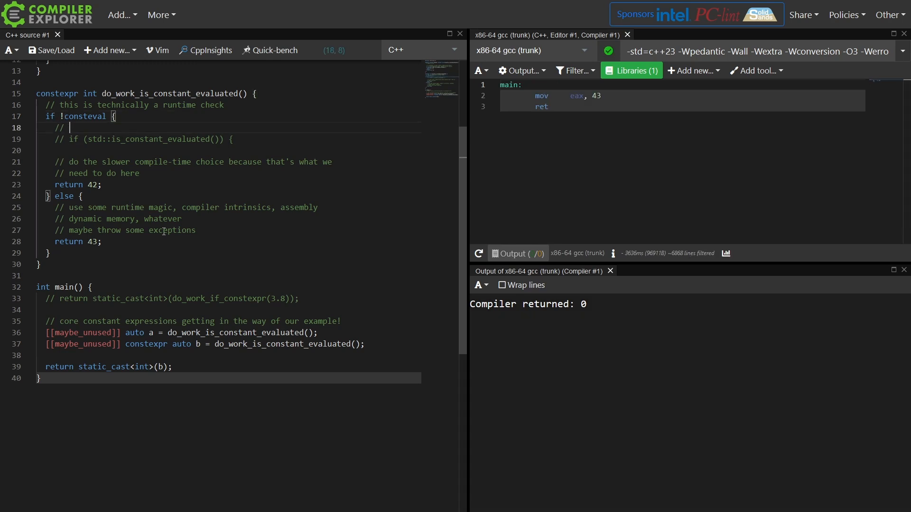
pyautogui.write('is just a different spelling of this:')
pyautogui.click(231, 139)
pyautogui.write(' && b ')
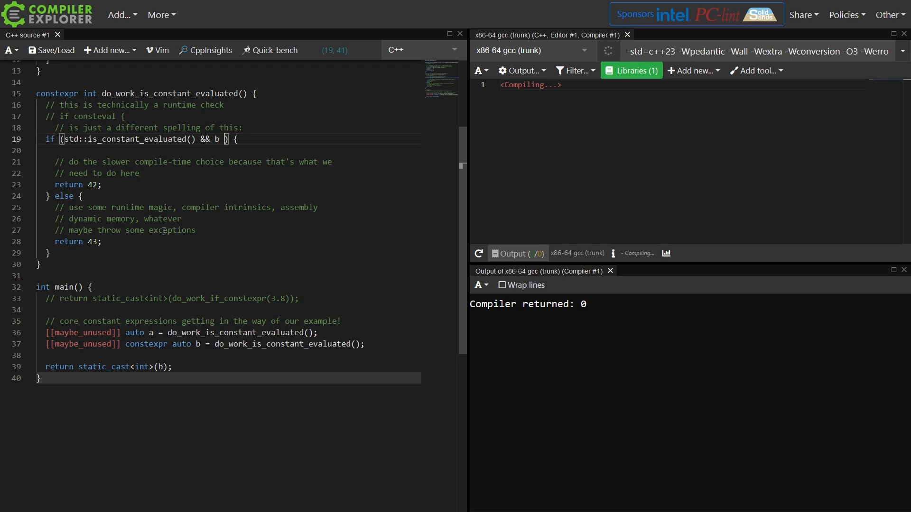
pyautogui.write('== 15')
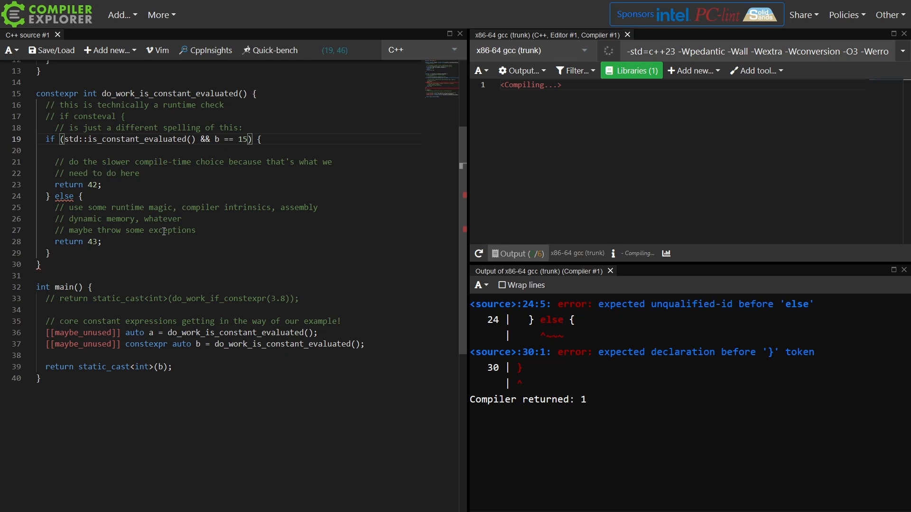